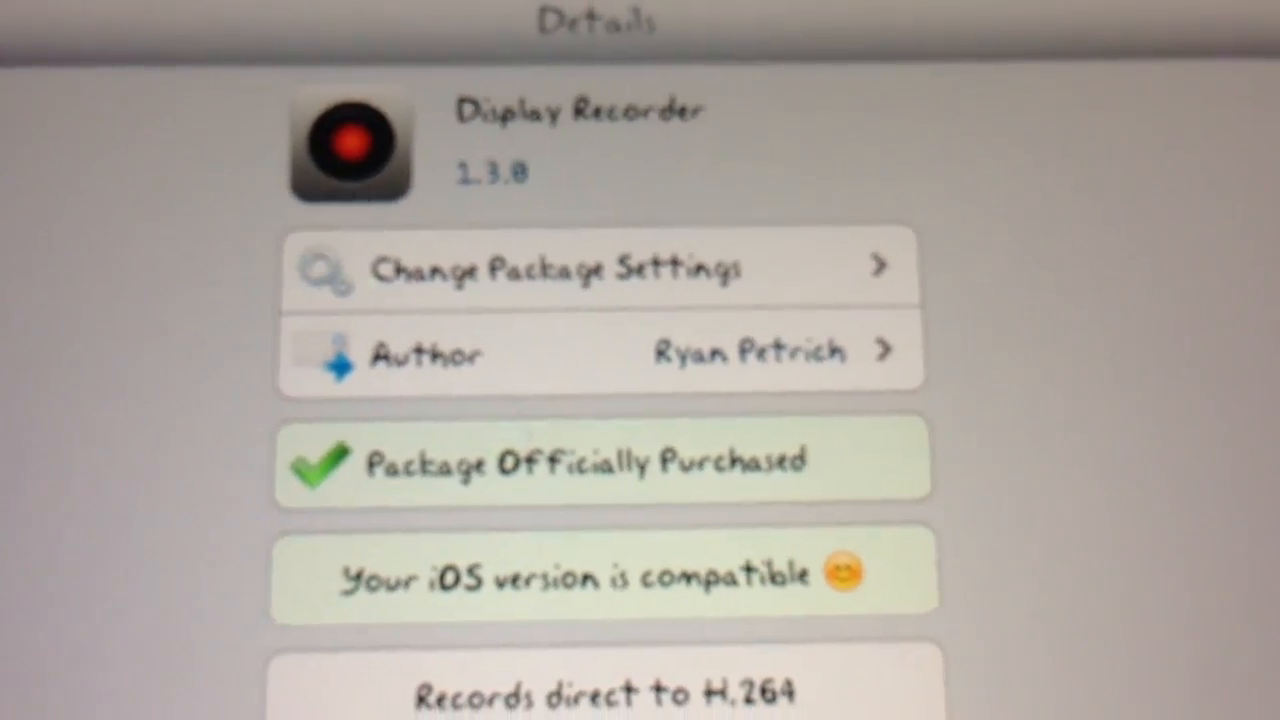
# Scroll through Cydia's Display Recorder package page to review its details and features.
pyautogui.scroll(-3)
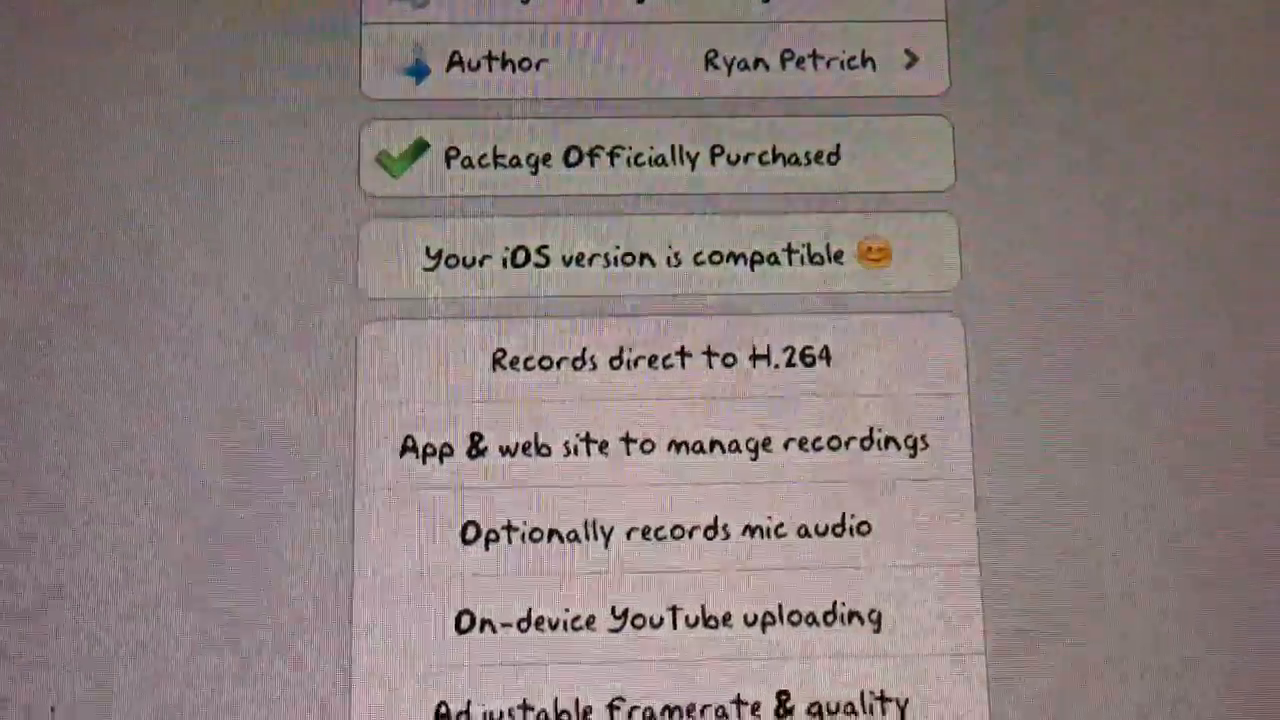
pyautogui.scroll(-3)
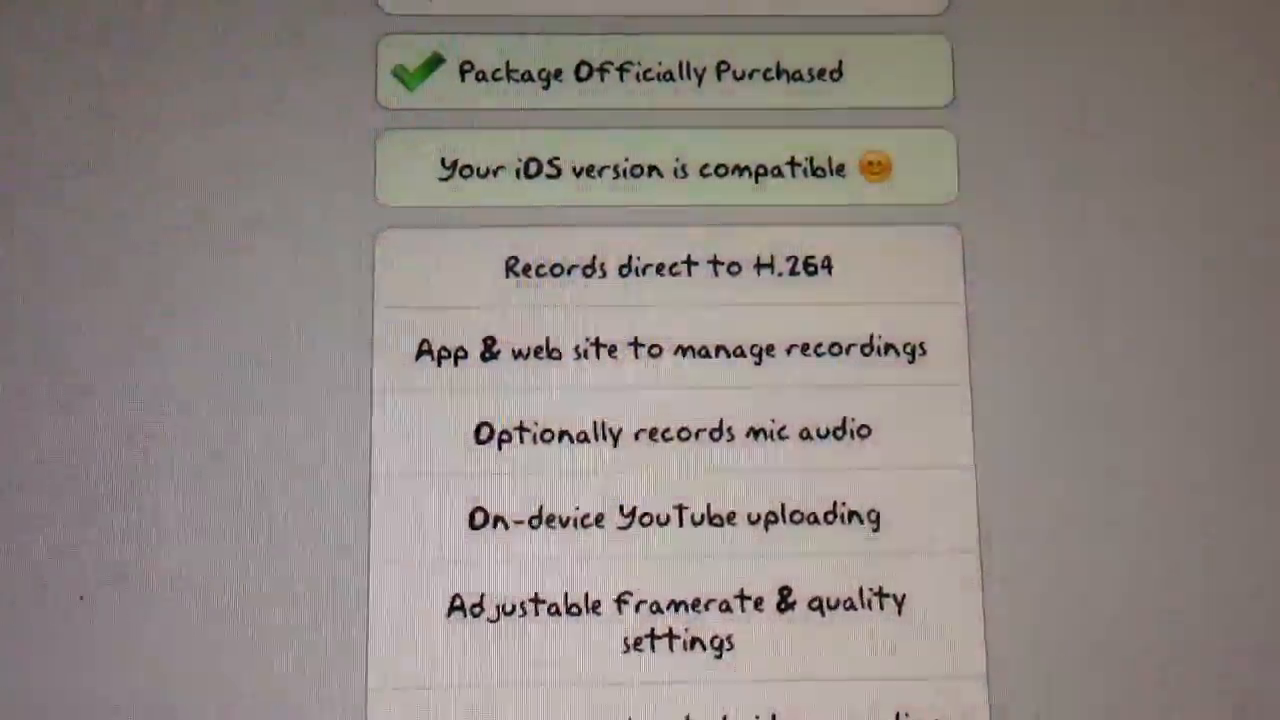
pyautogui.scroll(3)
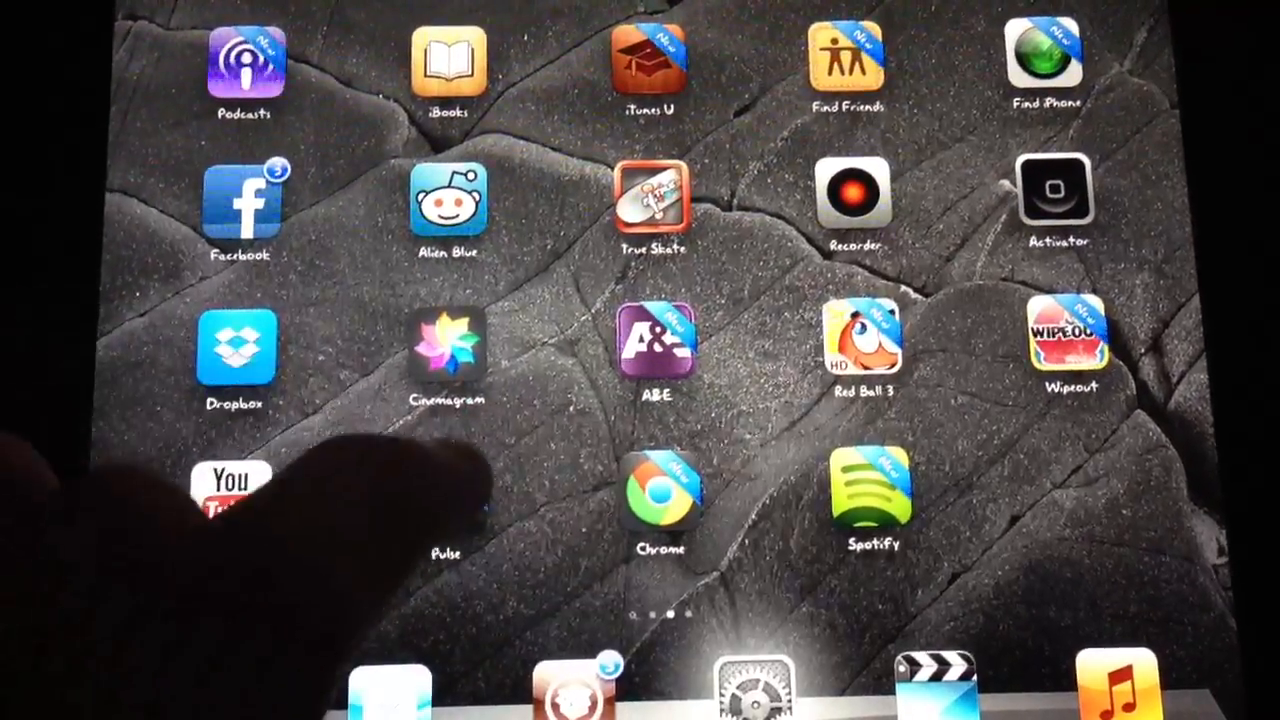
# Launch the Settings app from the dock.
pyautogui.click(852, 195)
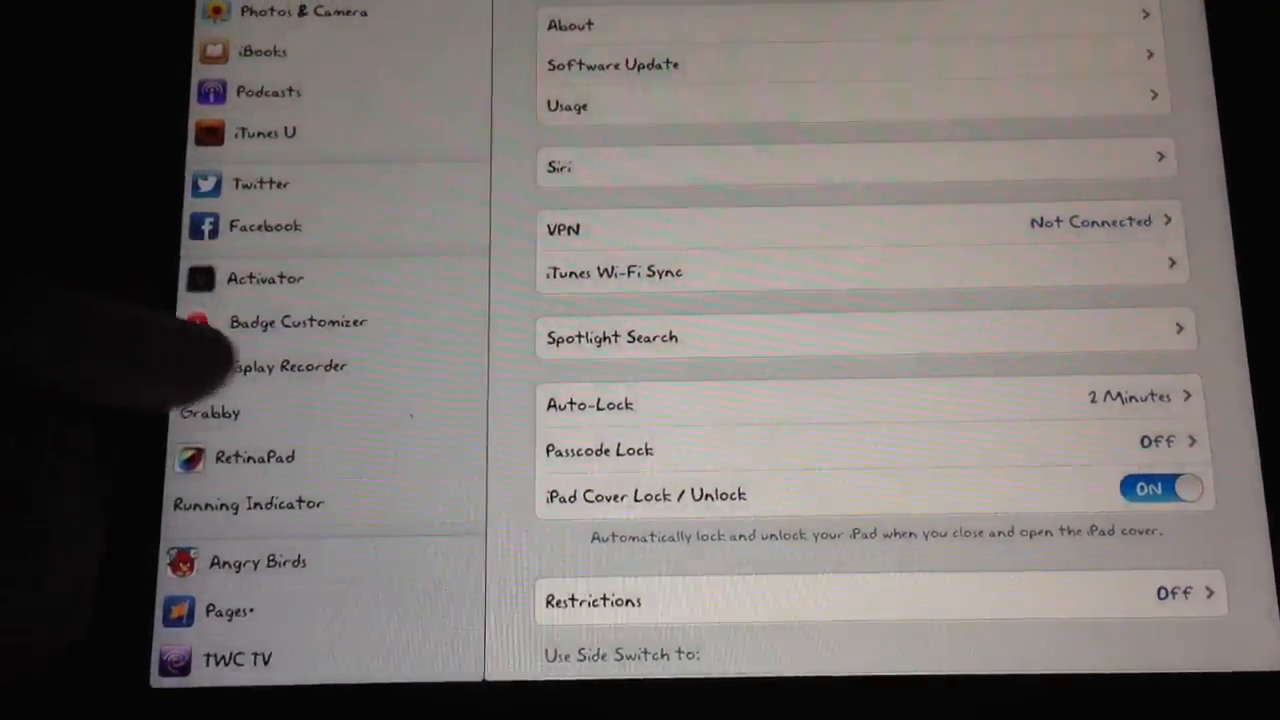
# Open Display Recorder in Settings, browse its options, and trigger the record prompt.
pyautogui.click(289, 366)
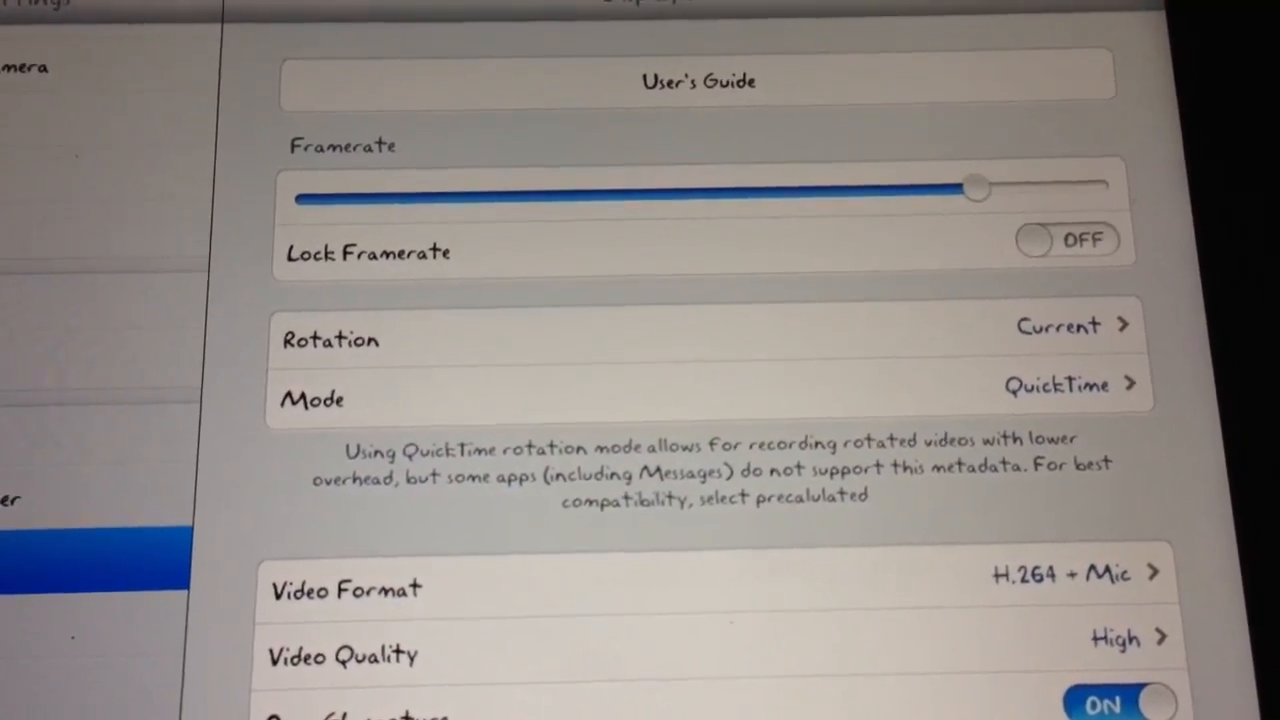
pyautogui.scroll(-3)
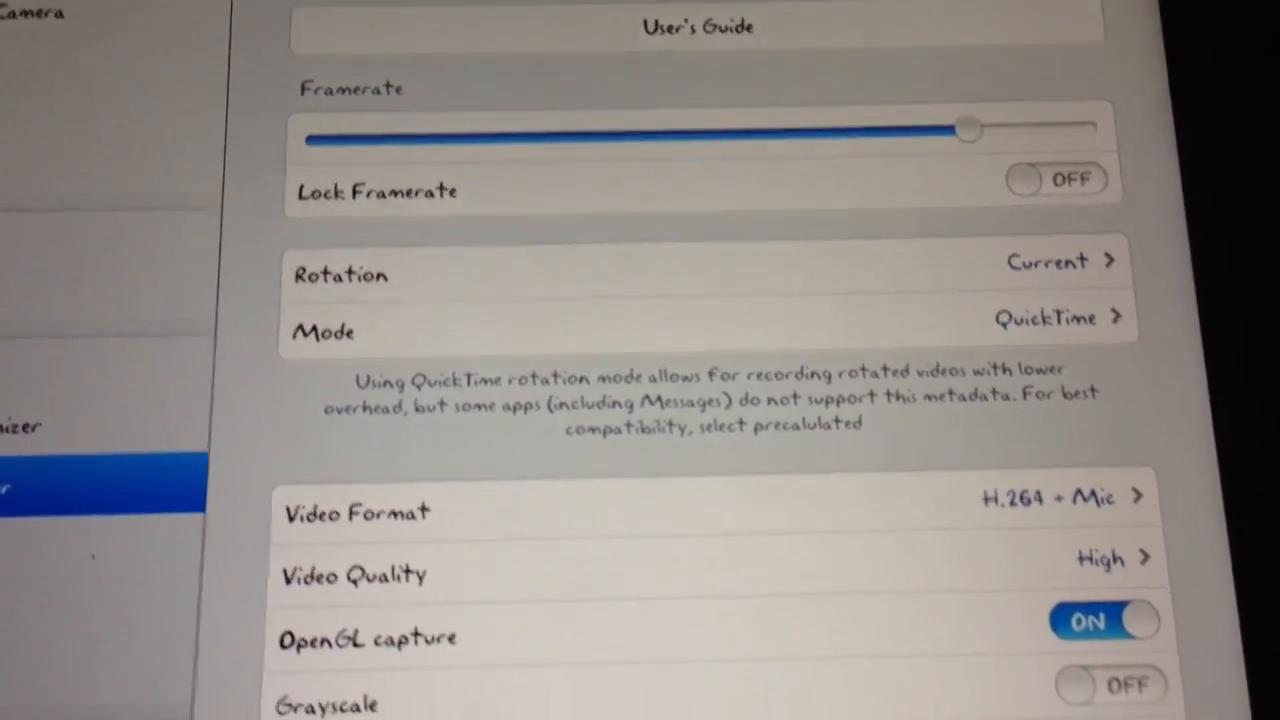
pyautogui.scroll(-3)
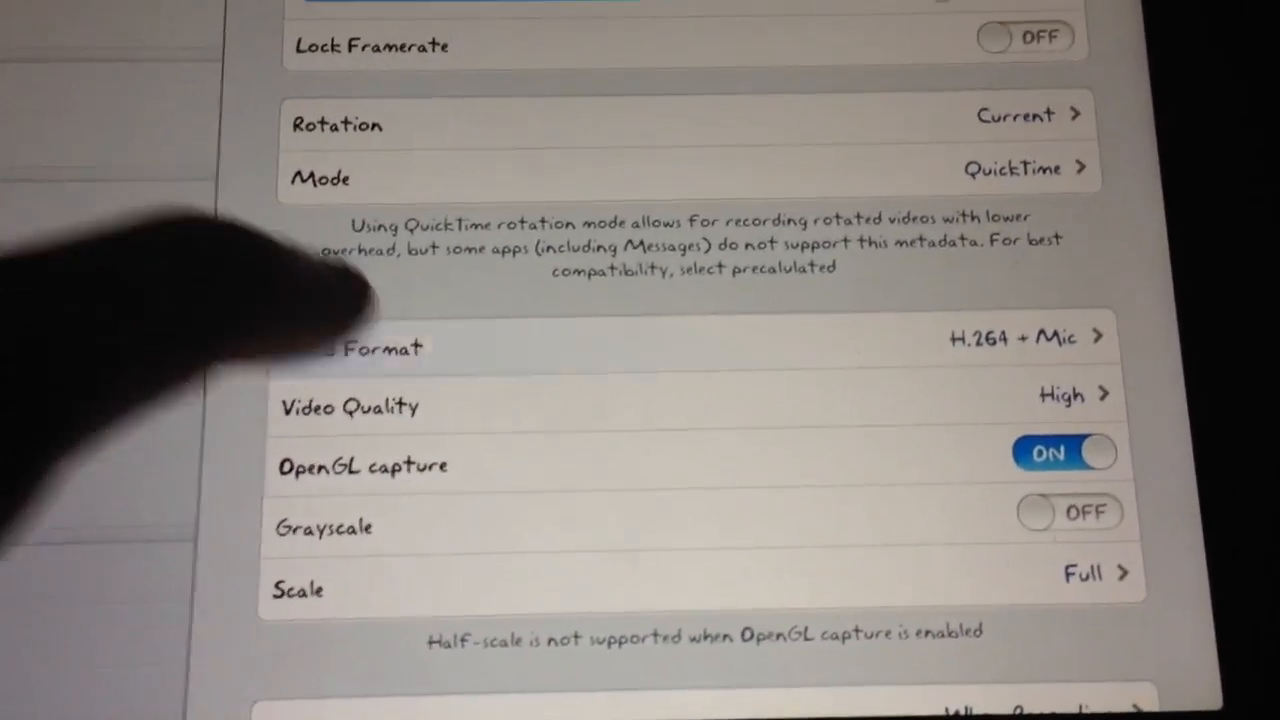
pyautogui.click(700, 347)
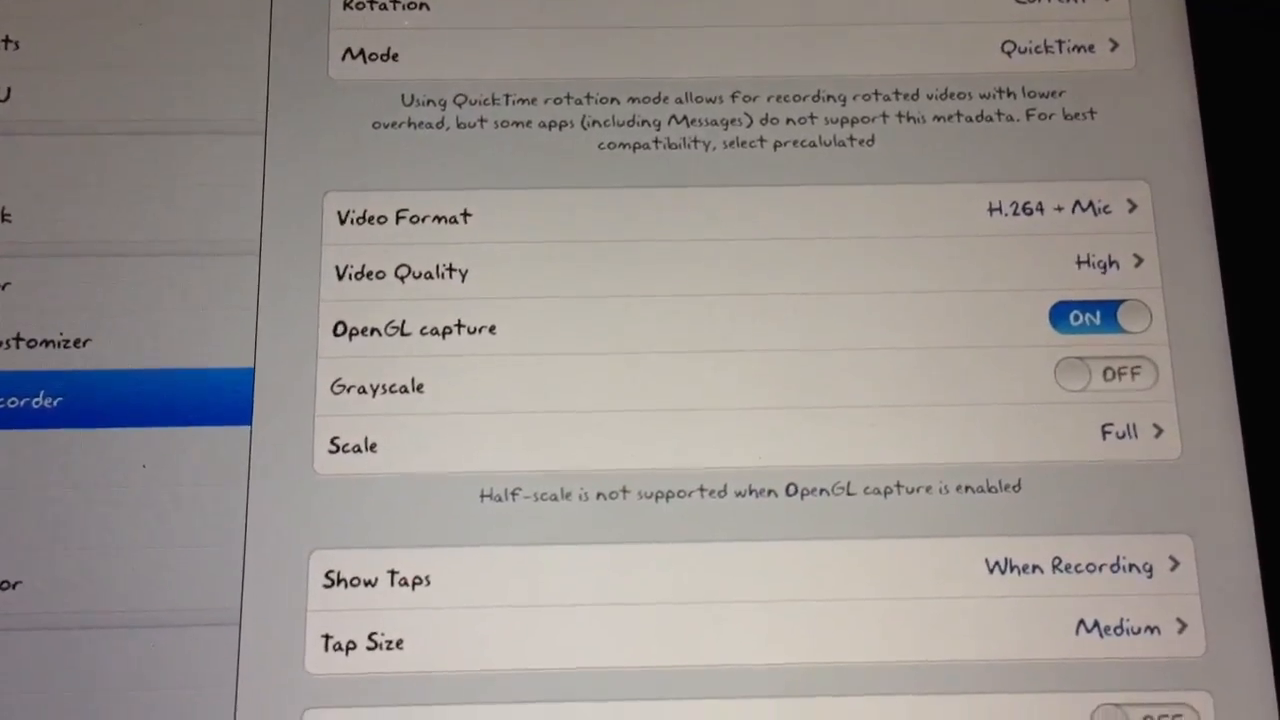
pyautogui.scroll(-3)
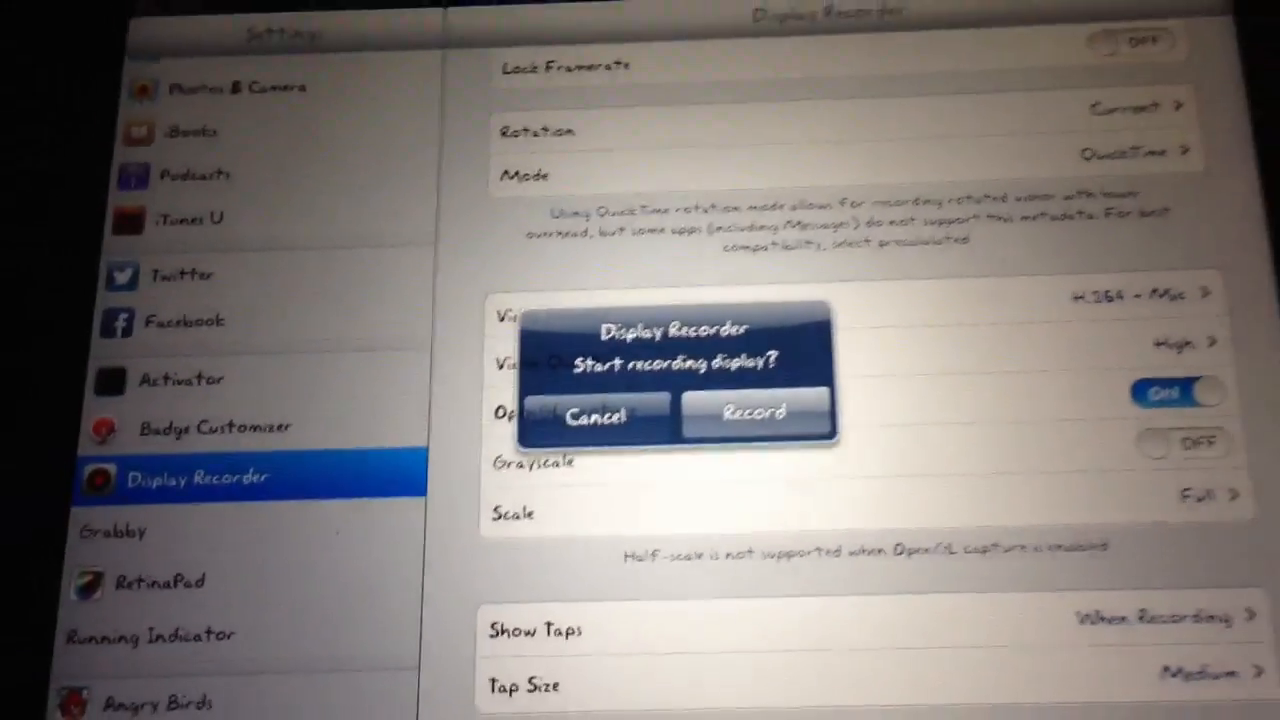
# Confirm Record in the alert, scroll back to the top, and open Grabby settings.
pyautogui.click(595, 414)
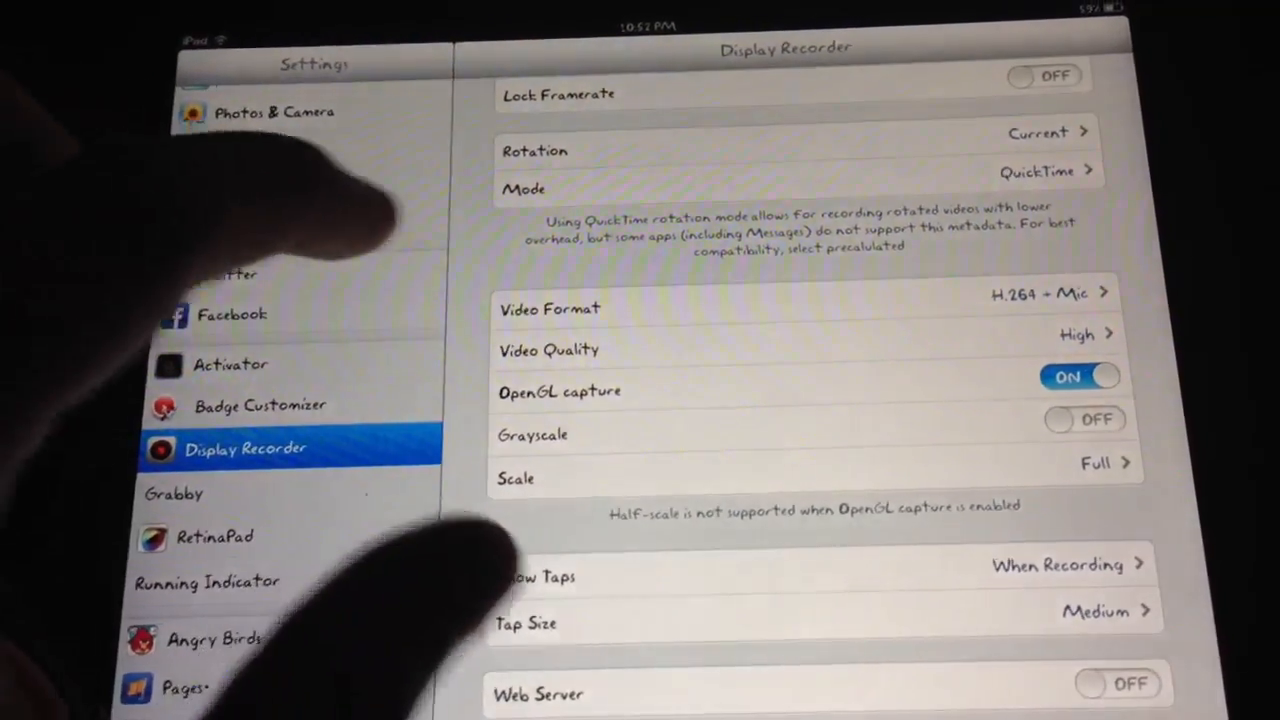
pyautogui.click(232, 314)
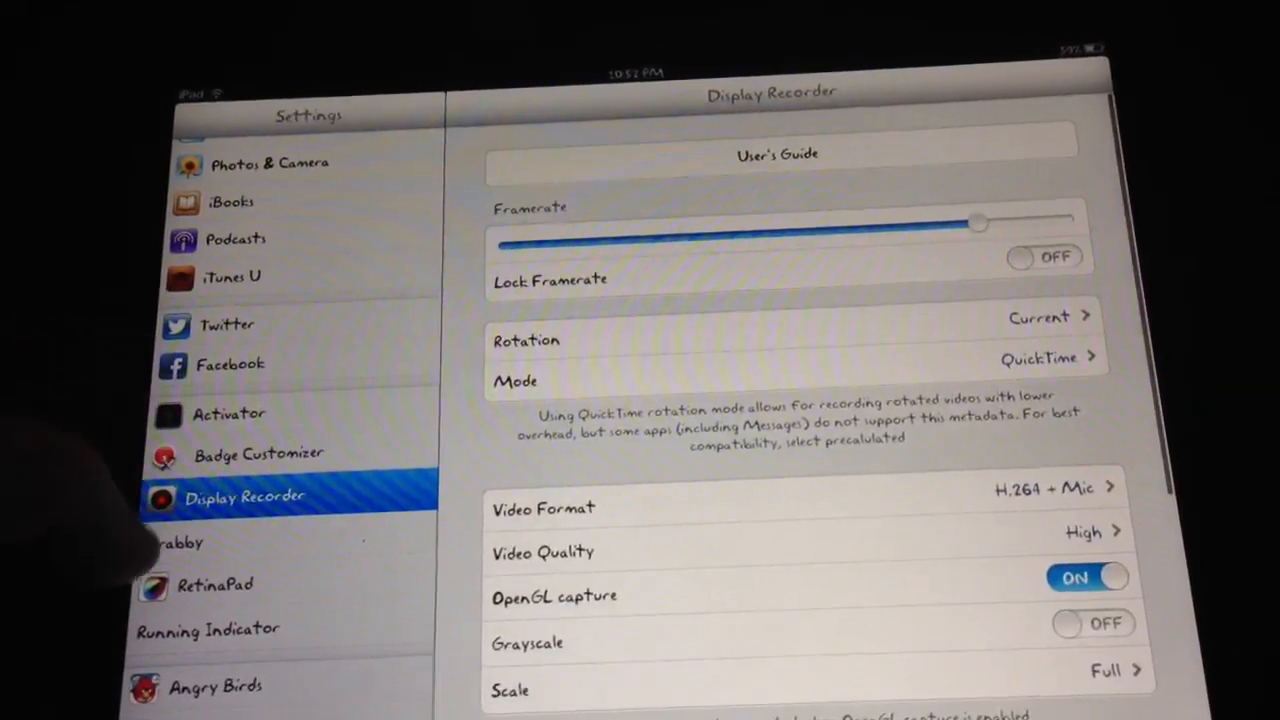
pyautogui.click(200, 540)
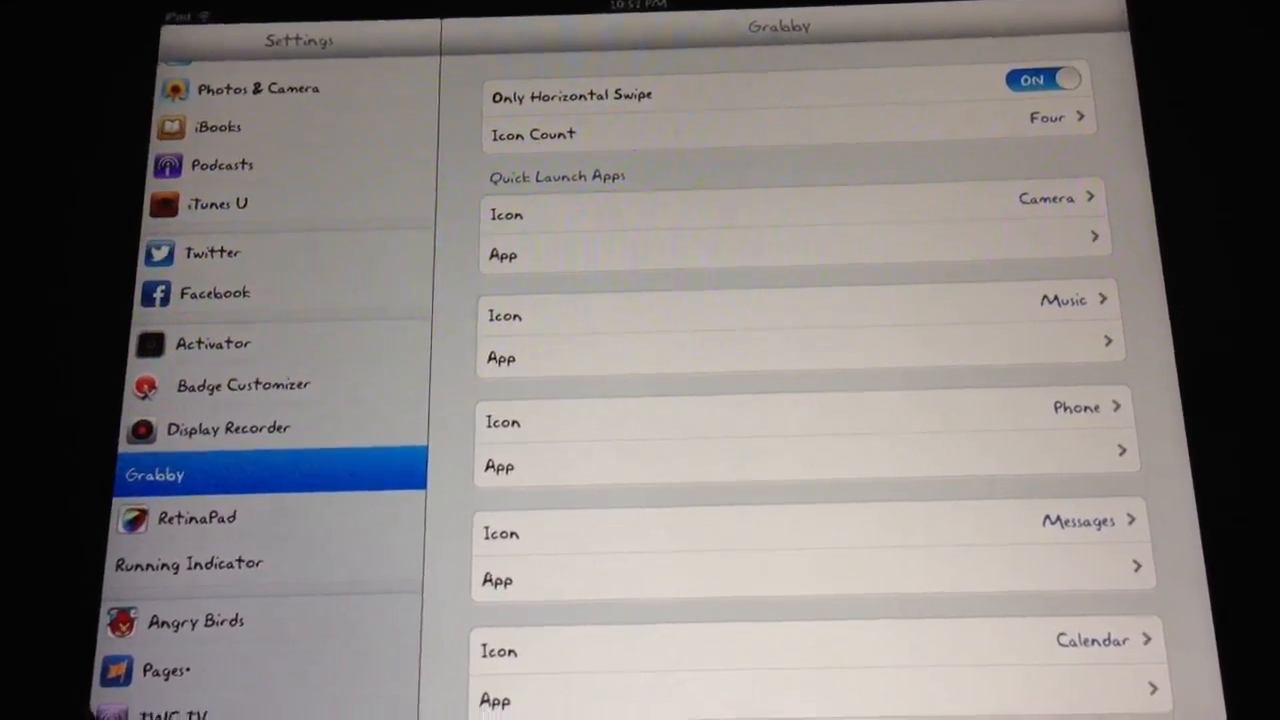
pyautogui.click(195, 515)
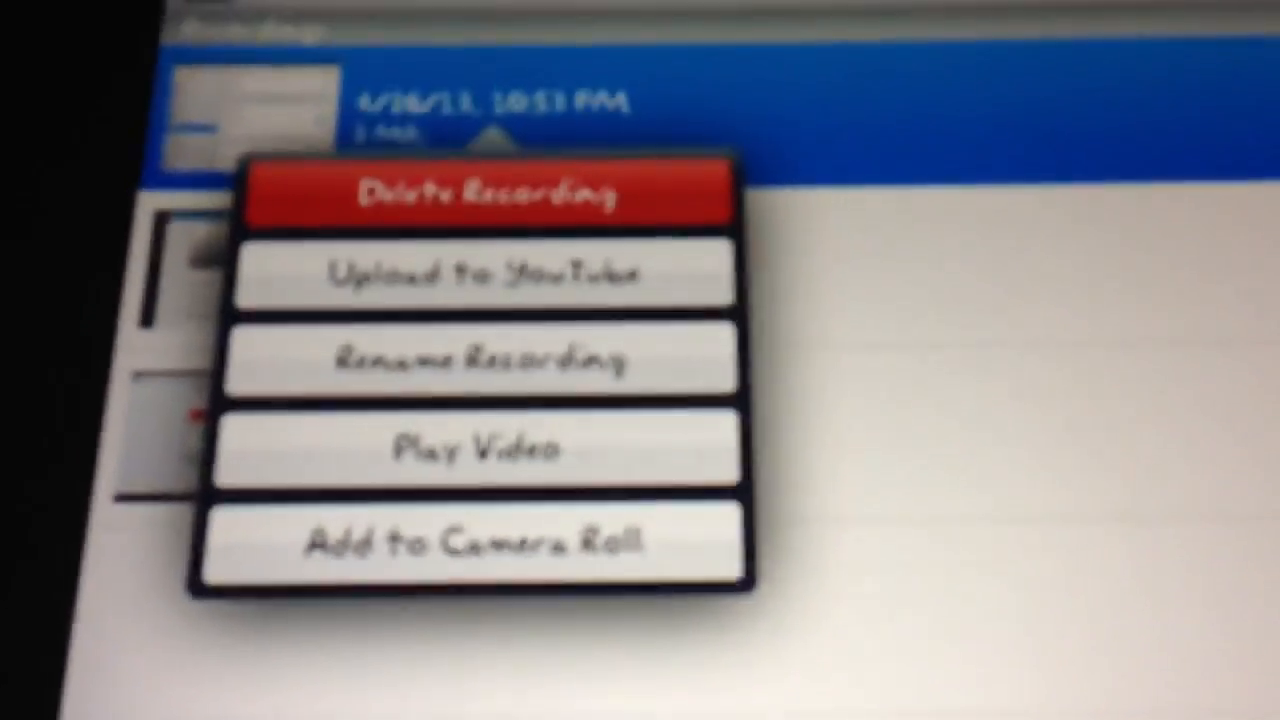
# Save the latest recording to the Camera Roll from Recorder's action menu.
pyautogui.click(450, 580)
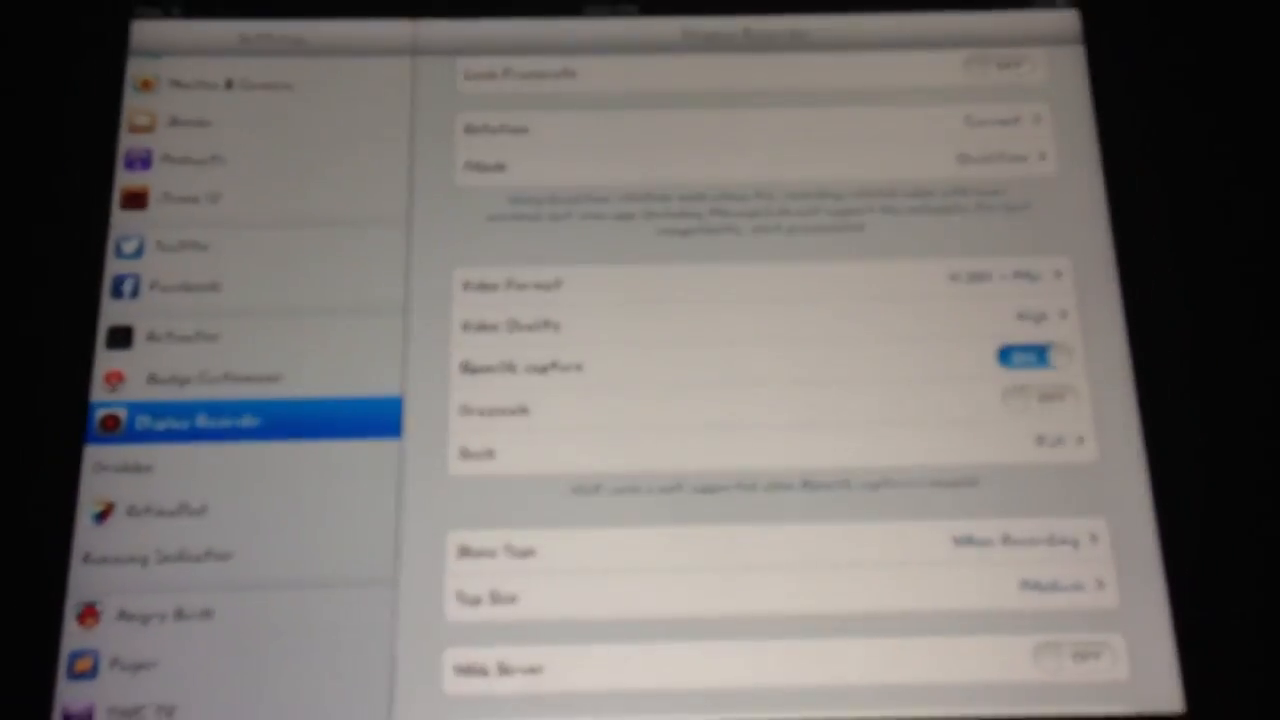
# Play the saved Settings screen recording from the Camera Roll.
pyautogui.click(175, 287)
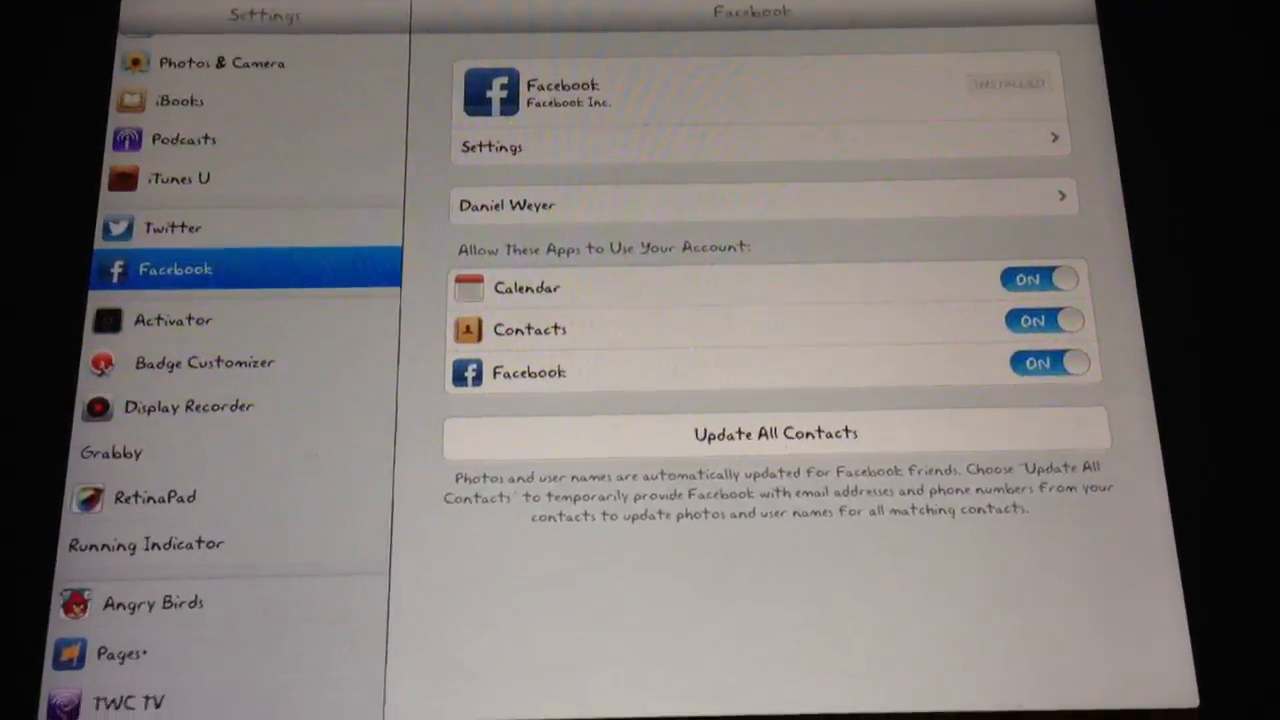